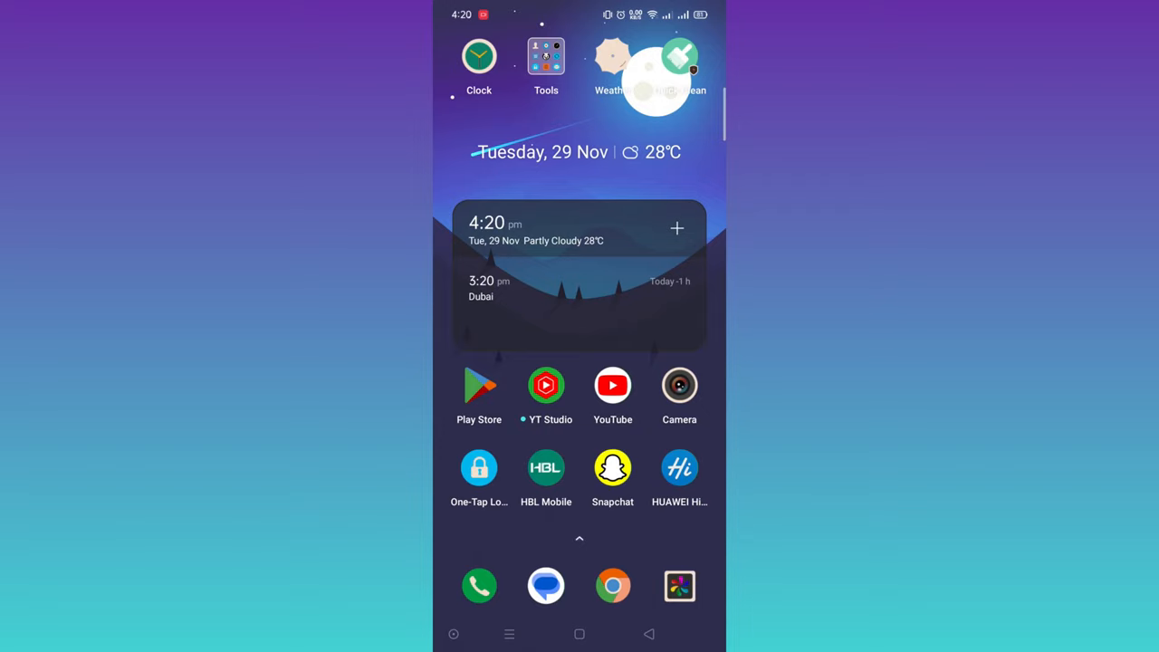
- Launch WhatsApp from the second home screen page
scroll("left", 3)
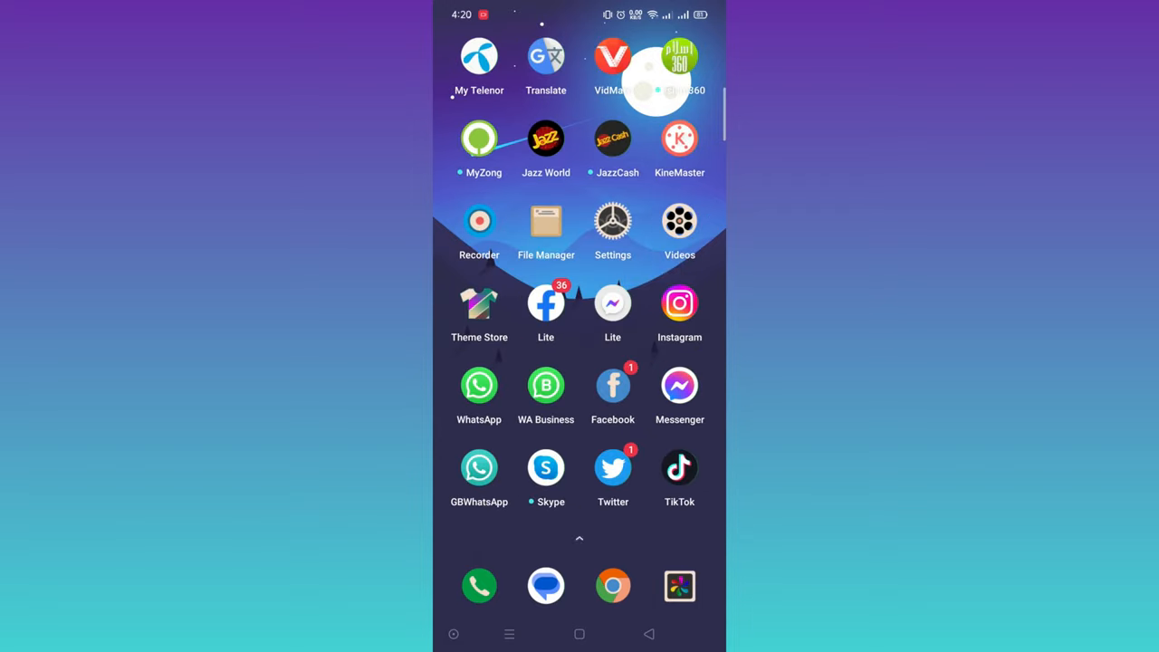
left_click(478, 384)
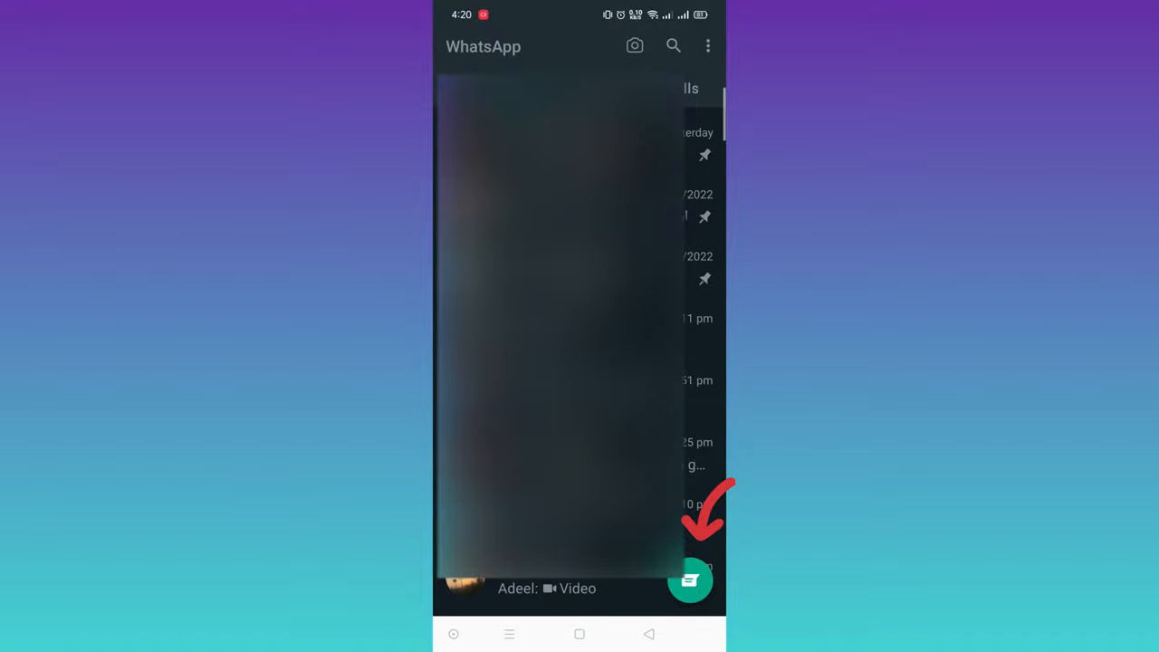
- Open the 'Message yourself' chat from the new-chat Select contact list
left_click(692, 580)
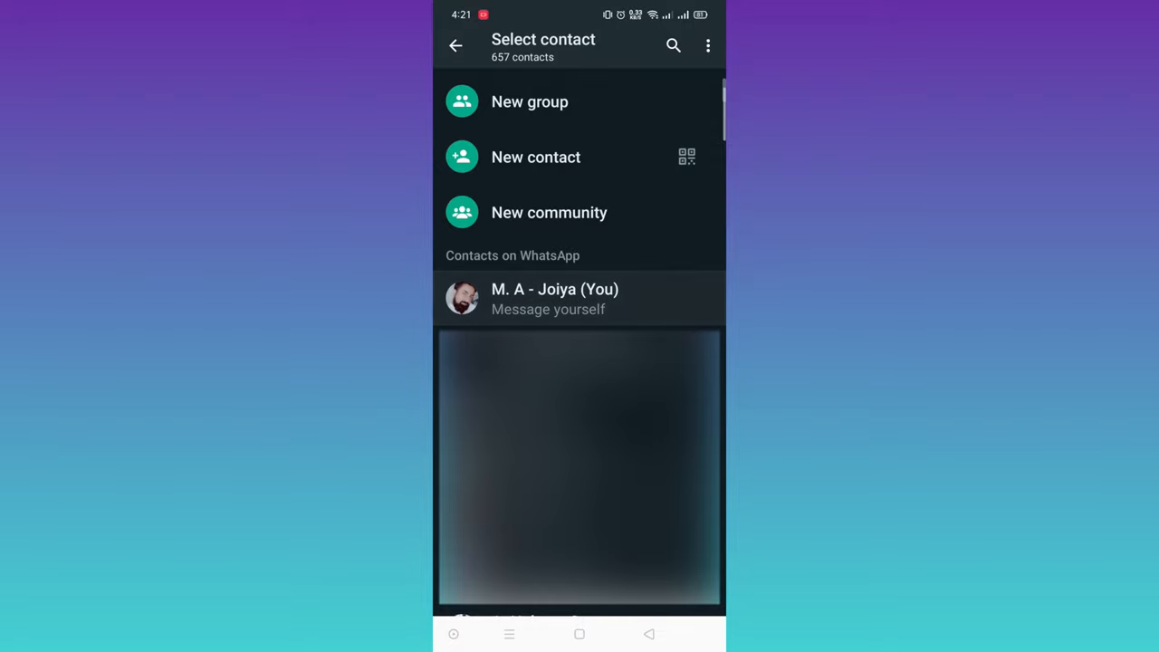
left_click(579, 298)
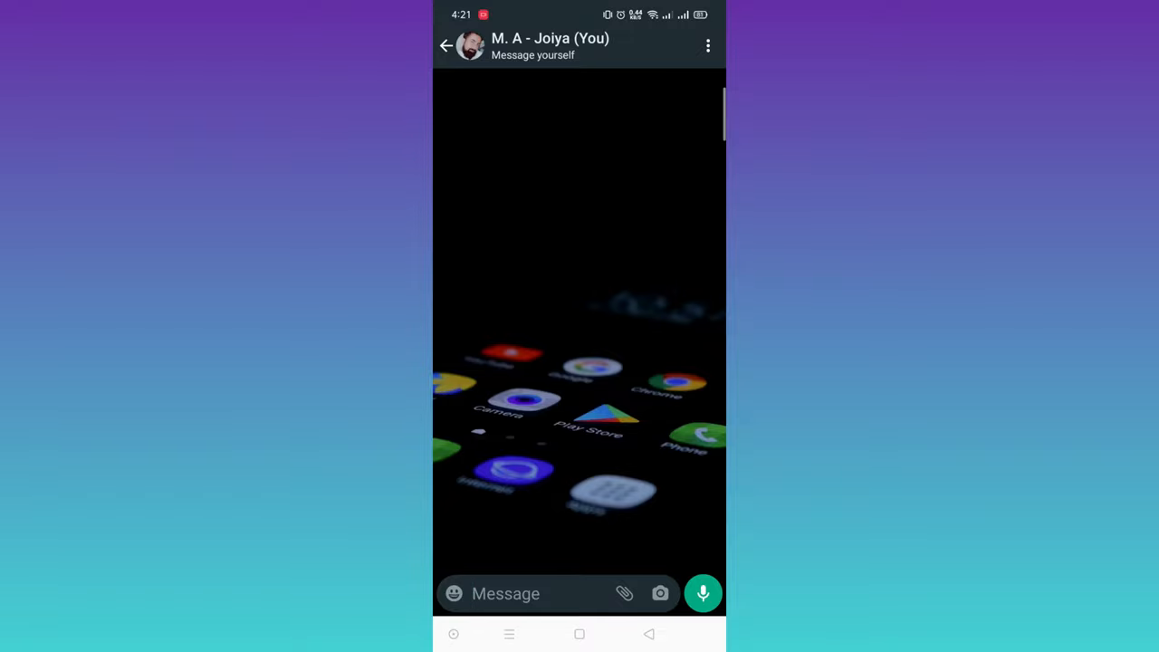
- Exit WhatsApp to the Android app drawer with the Home button
left_click(625, 594)
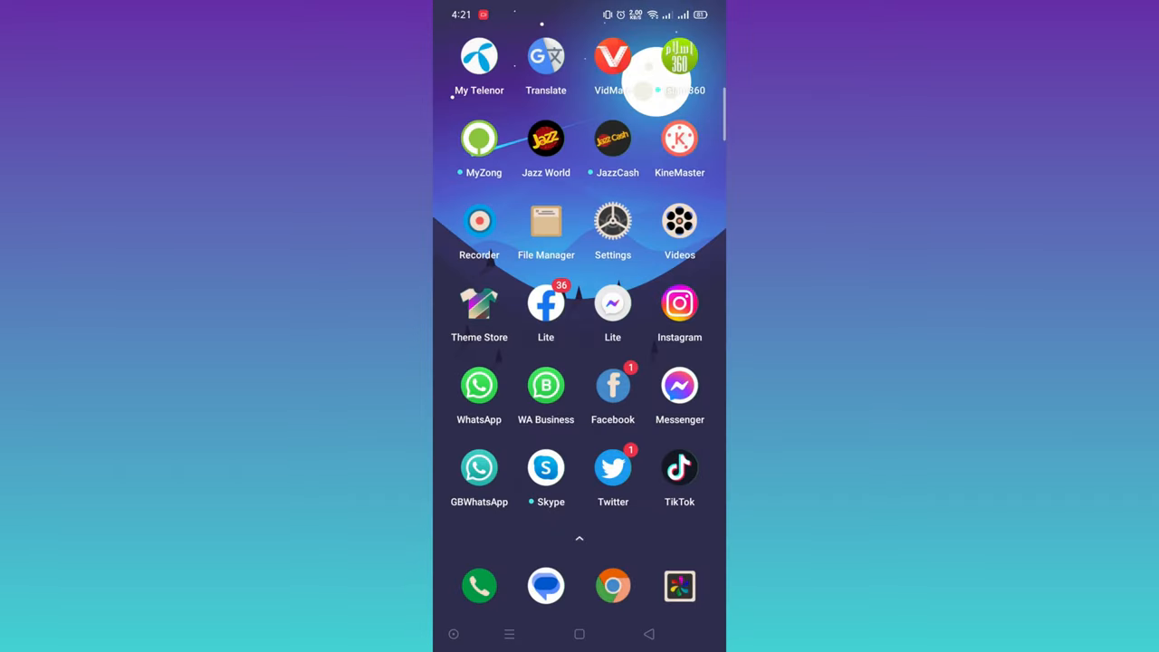
- Launch Google Play Store from the first home screen page
scroll("right", 3)
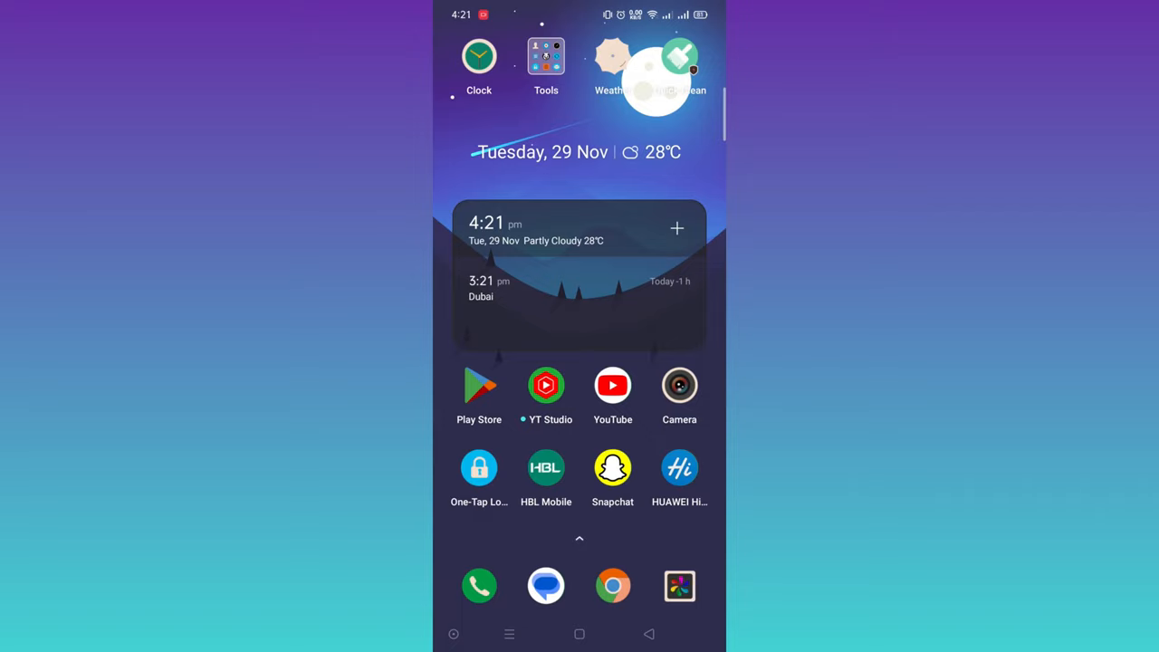
left_click(478, 386)
type("WhatsApp")
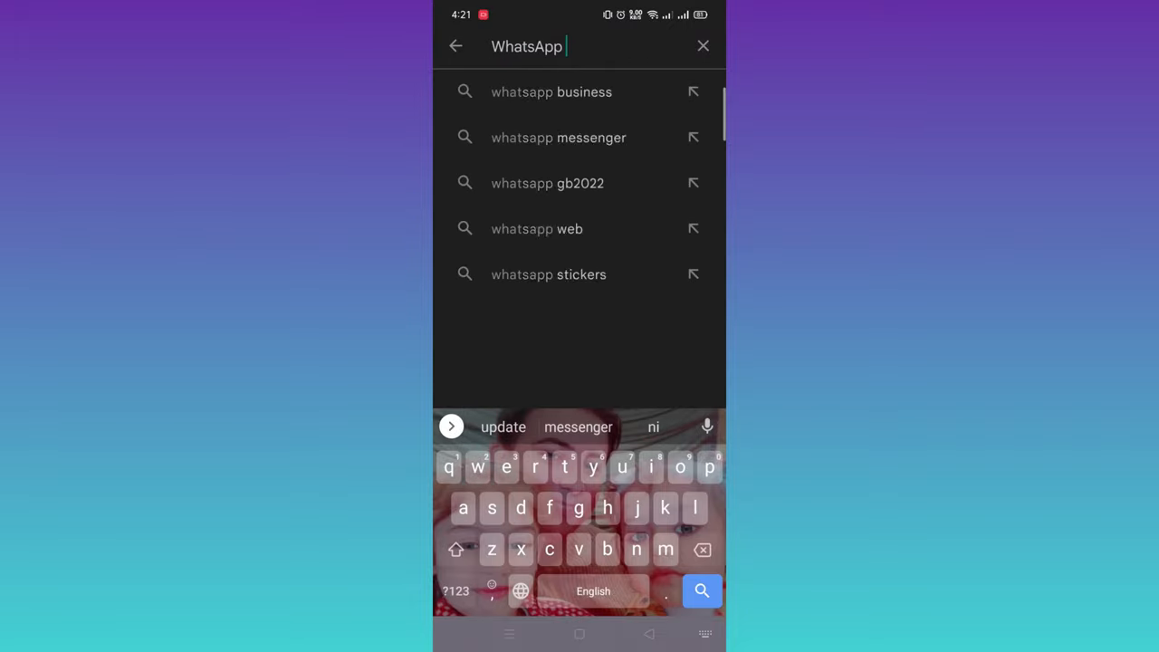
- Search the Play Store for WhatsApp and open the app from its listing
left_click(557, 137)
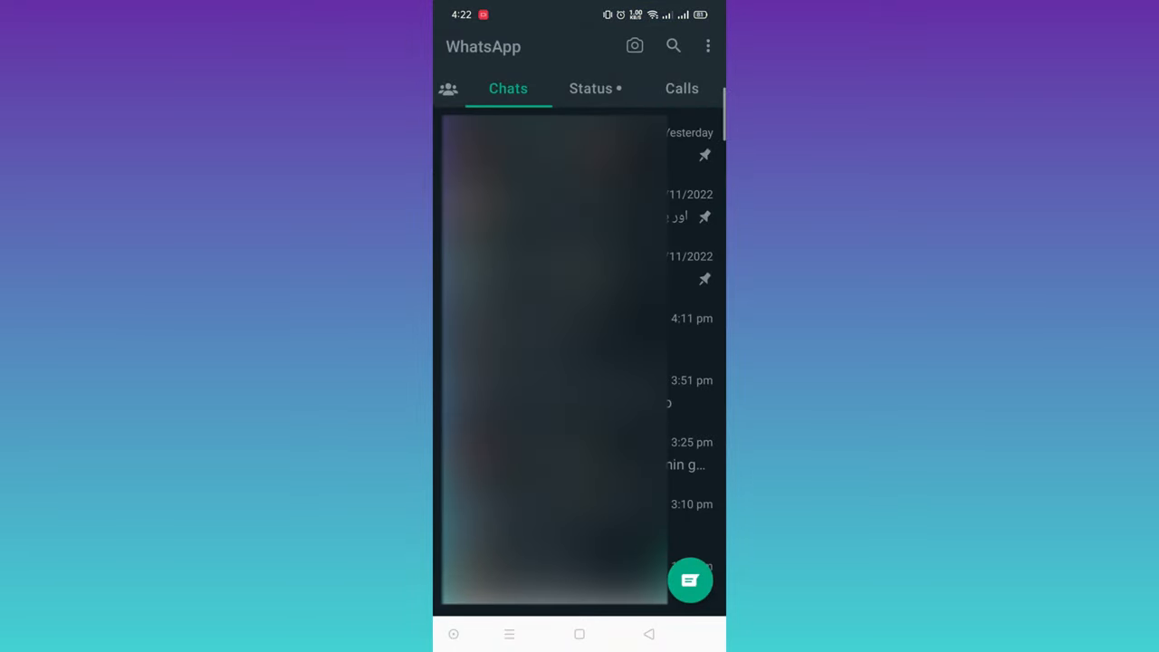
- Start a new chat and pick 'Message yourself' under Contacts
left_click(690, 579)
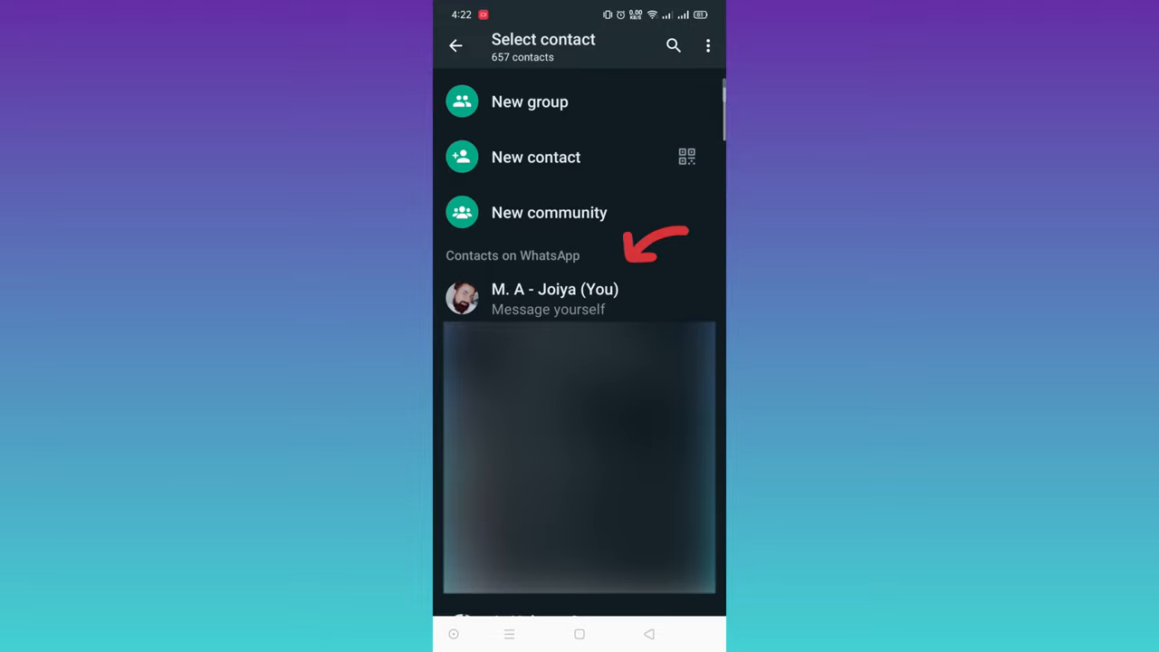
left_click(554, 298)
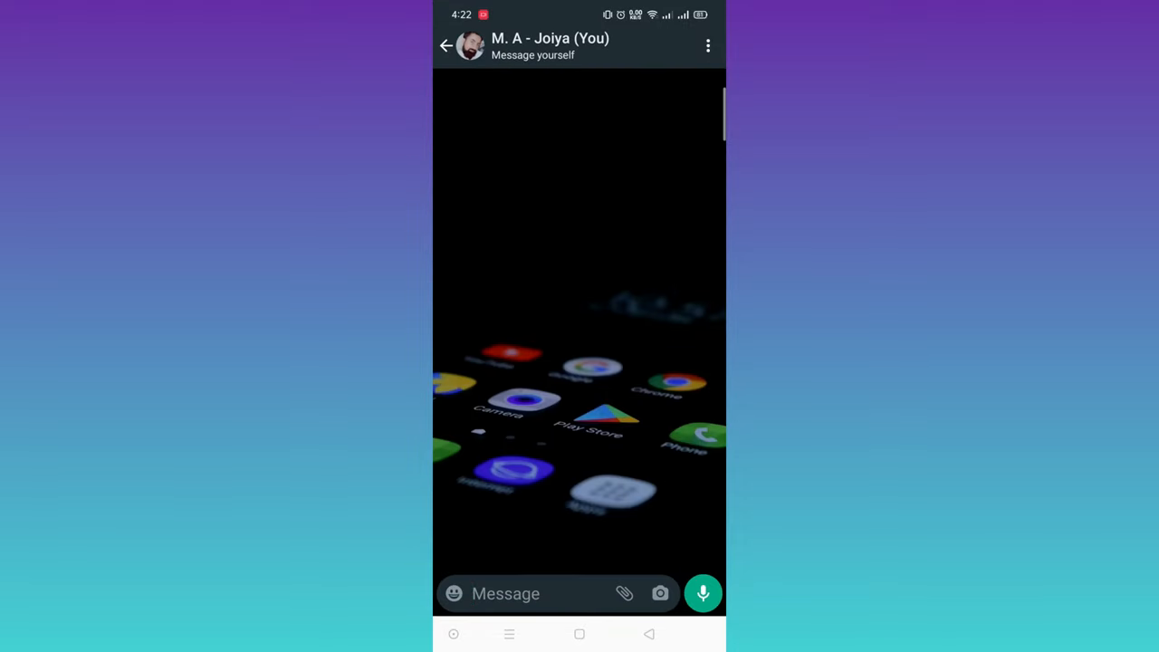